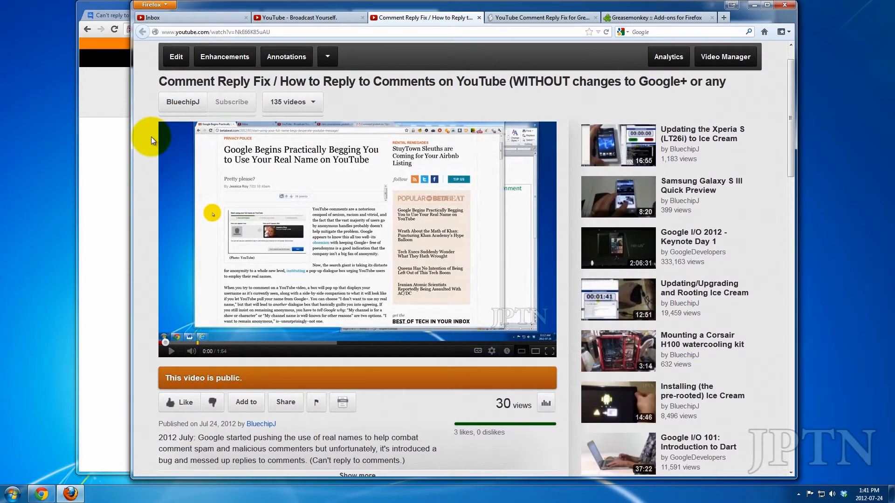
{"action": "mouse_move", "coordinate": [177, 141]}
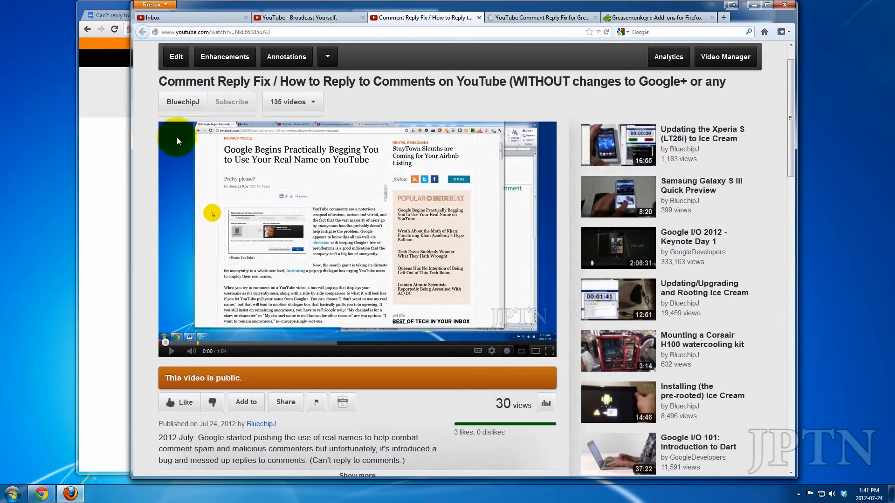
Scroll down the YouTube Comment Reply Fix video page before moving to the Greasemonkey add-on tab
{"action": "scroll", "scroll_direction": "down", "scroll_amount": 3}
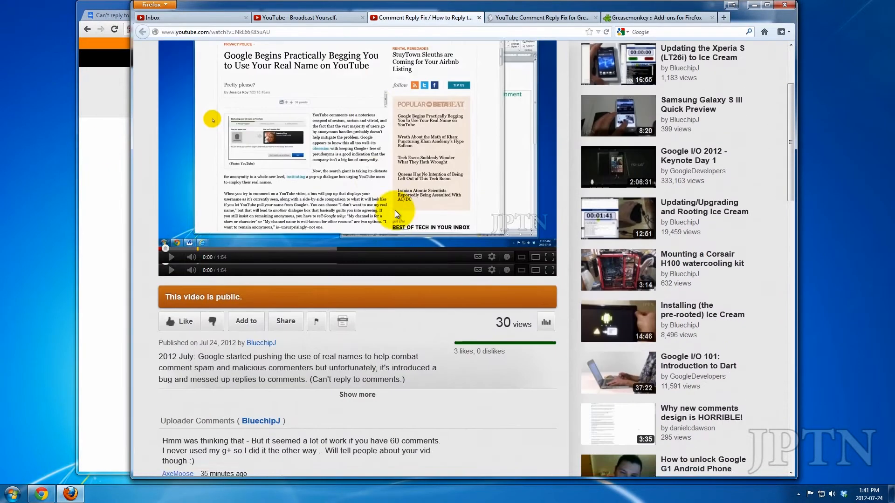
{"action": "scroll", "scroll_direction": "down", "scroll_amount": 3}
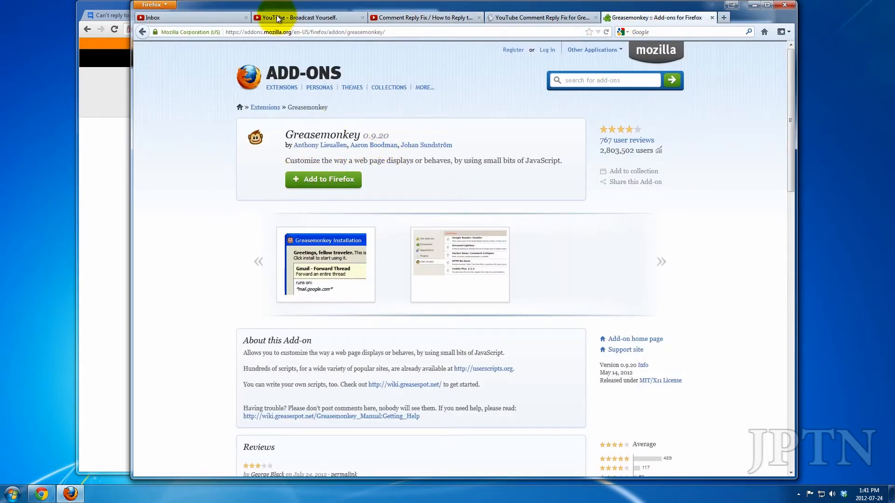
Add Greasemonkey to Firefox from Mozilla Add-ons, confirm the install, then go to the userscripts.org script page
{"action": "left_click", "coordinate": [323, 179]}
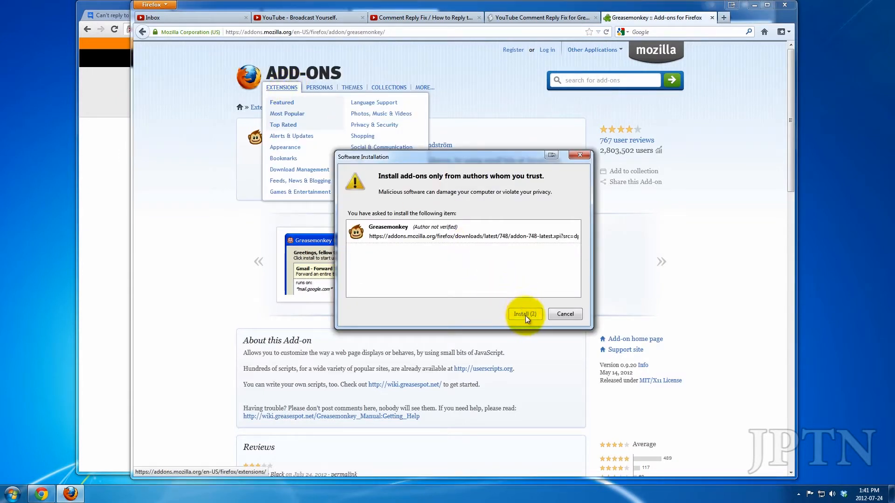
{"action": "left_click", "coordinate": [523, 314]}
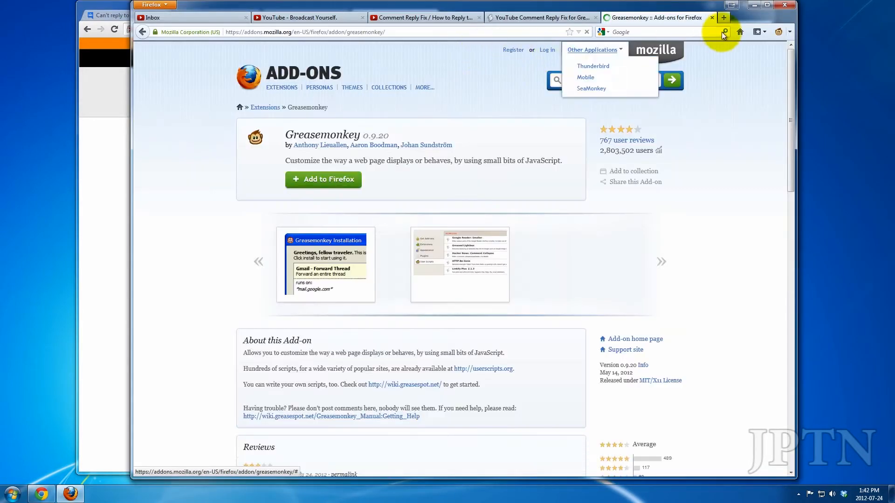
{"action": "left_click", "coordinate": [540, 17]}
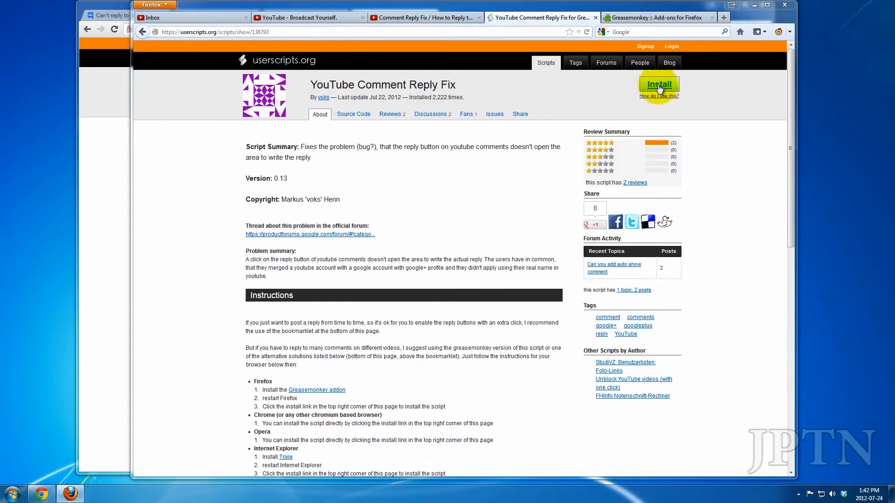
Install the YouTube Comment Reply Fix userscript into Greasemonkey from its userscripts.org page
{"action": "left_click", "coordinate": [659, 84]}
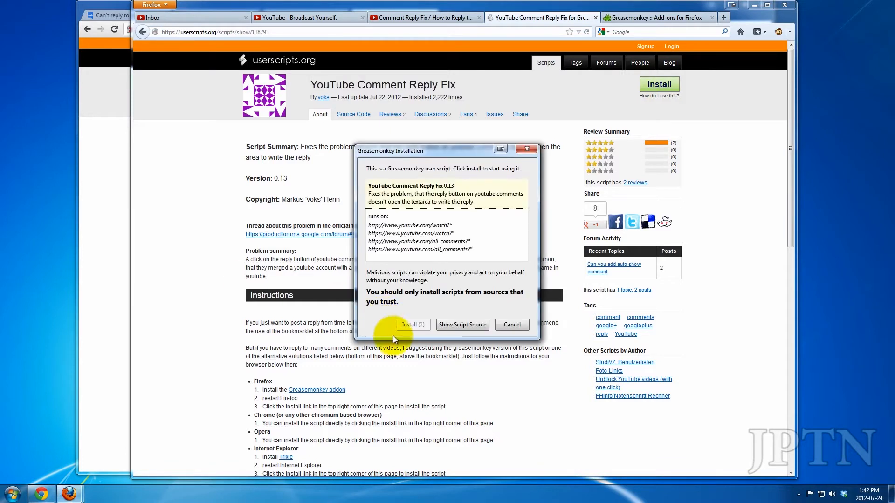
{"action": "left_click", "coordinate": [511, 324]}
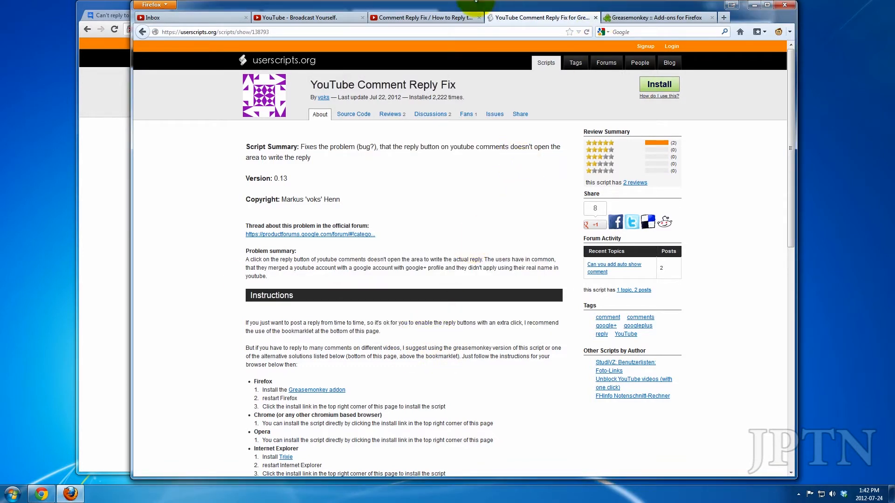
{"action": "left_click", "coordinate": [423, 17]}
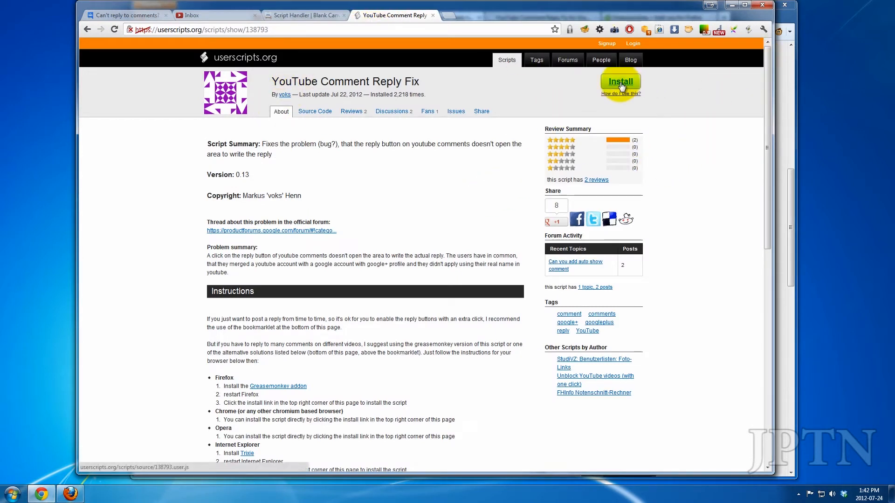
{"action": "mouse_move", "coordinate": [310, 21]}
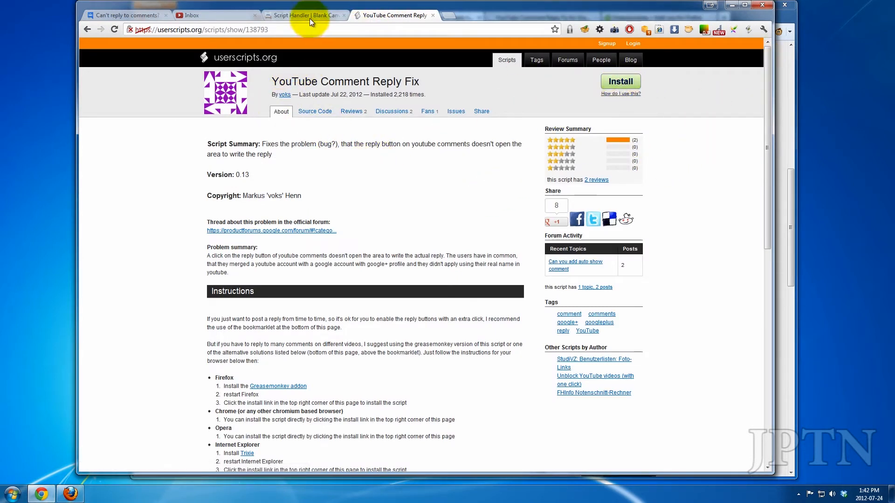
{"action": "left_click", "coordinate": [302, 15]}
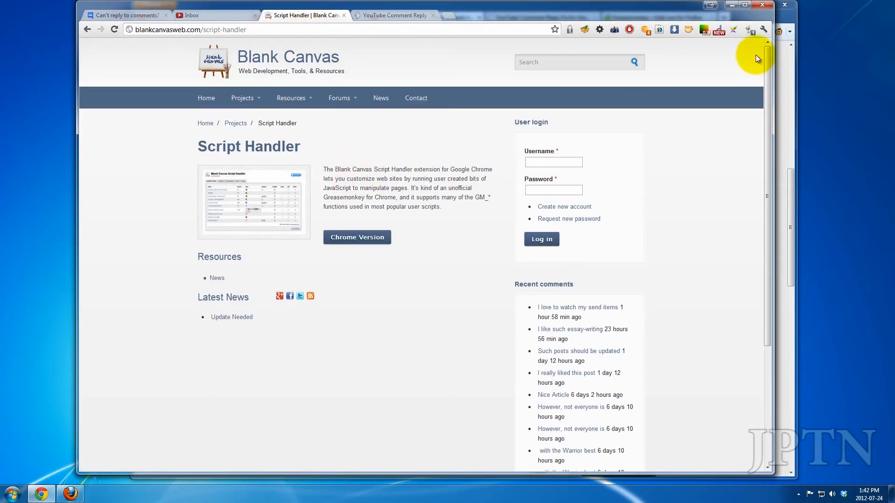
{"action": "left_click", "coordinate": [748, 30]}
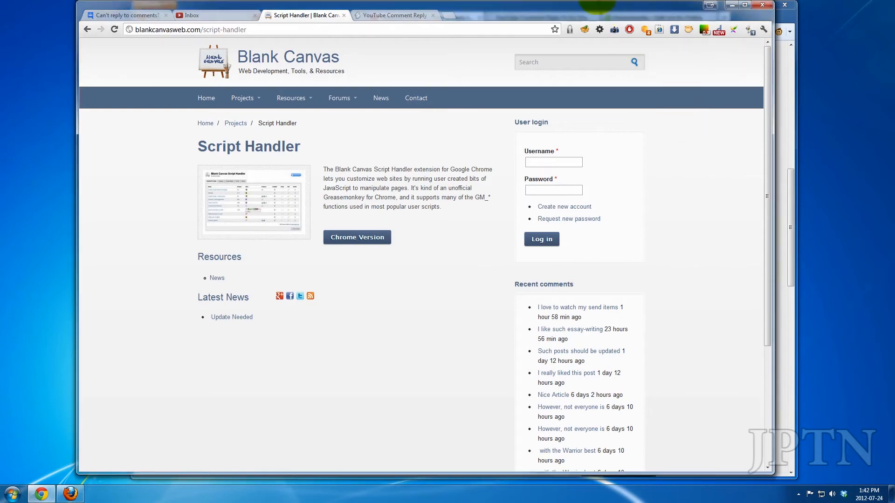
{"action": "left_click", "coordinate": [392, 15]}
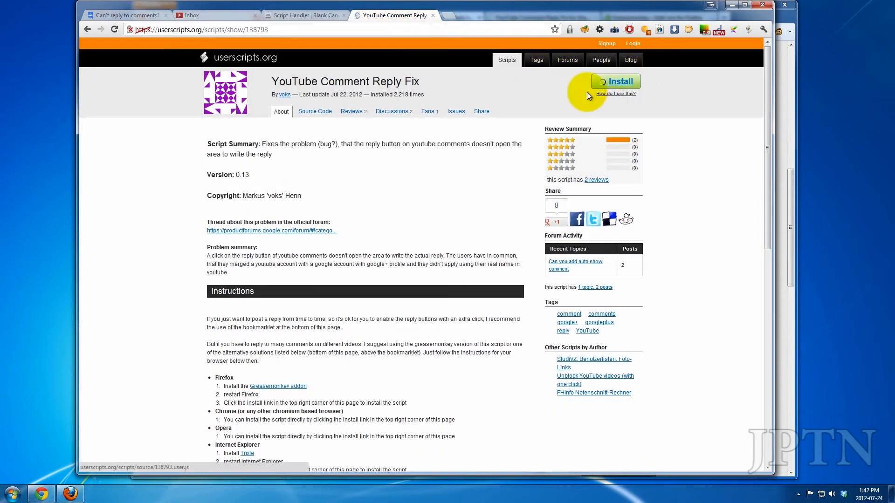
Install YouTube Comment Reply Fix in Chrome, accept the install prompt, and close the script tab
{"action": "left_click", "coordinate": [615, 81]}
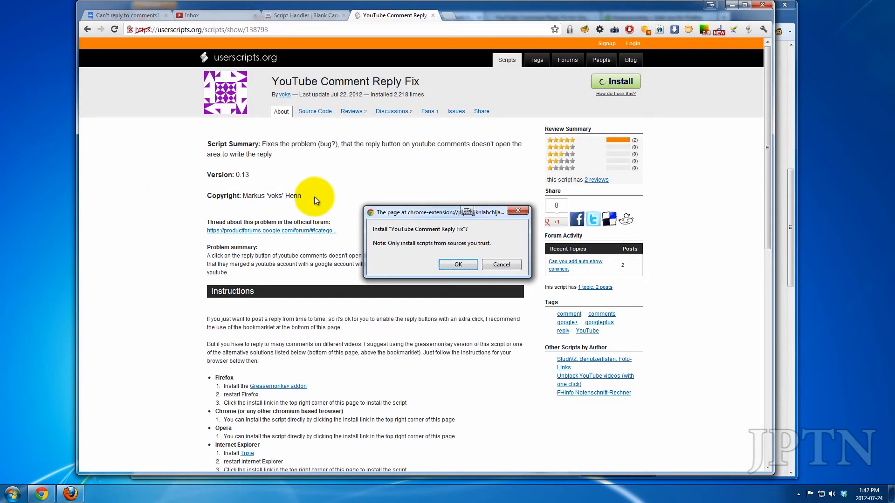
{"action": "left_click", "coordinate": [457, 264]}
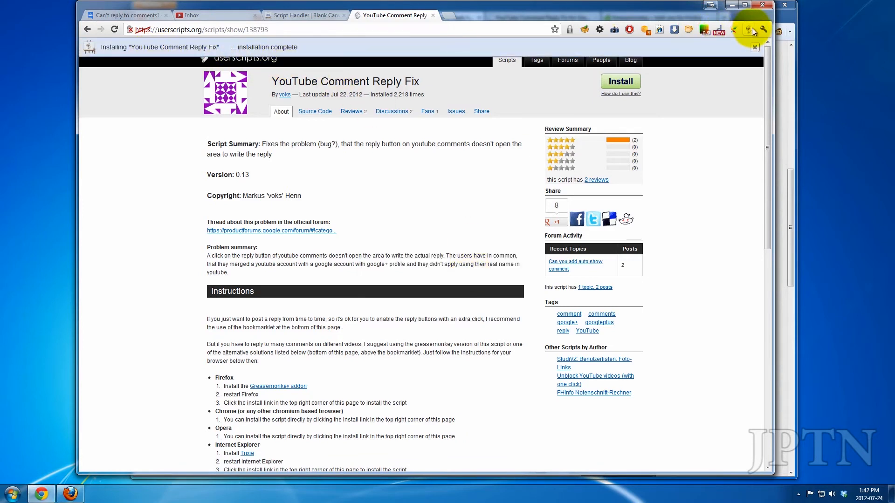
{"action": "left_click", "coordinate": [749, 30]}
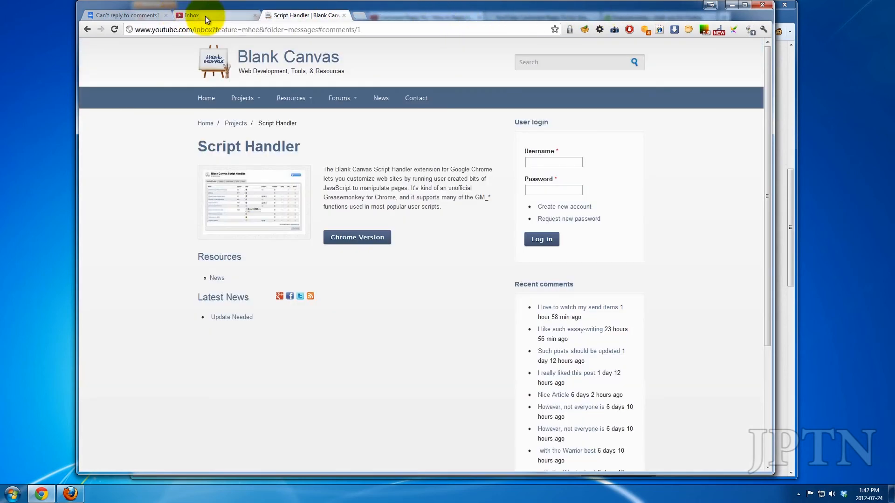
From the YouTube inbox, show all comments on the Xperia bootloader video and check the active scripts
{"action": "left_click", "coordinate": [215, 16]}
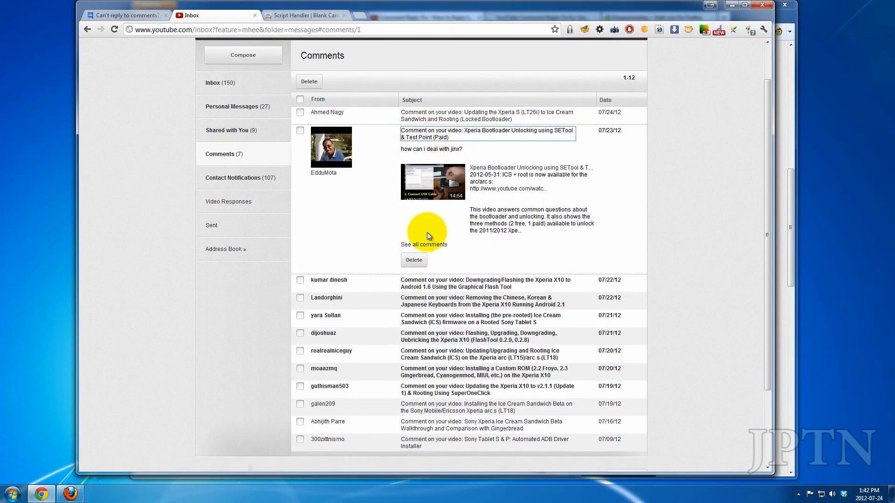
{"action": "left_click", "coordinate": [425, 244]}
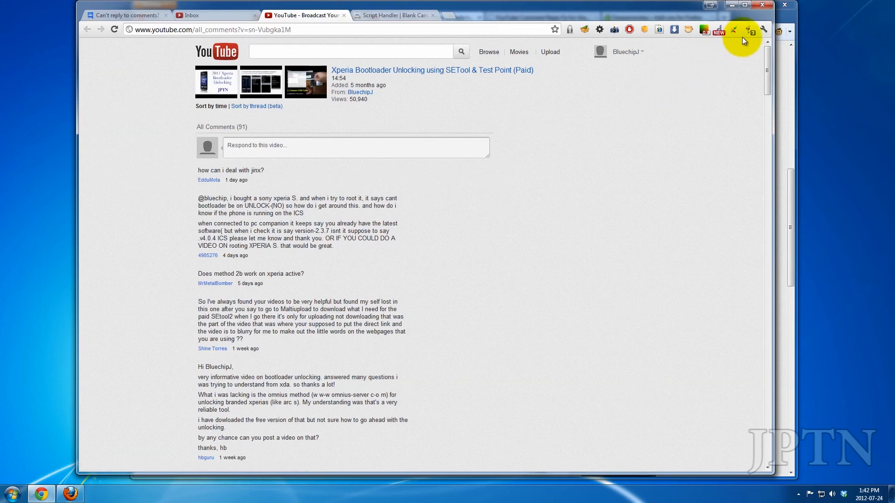
{"action": "left_click", "coordinate": [742, 29]}
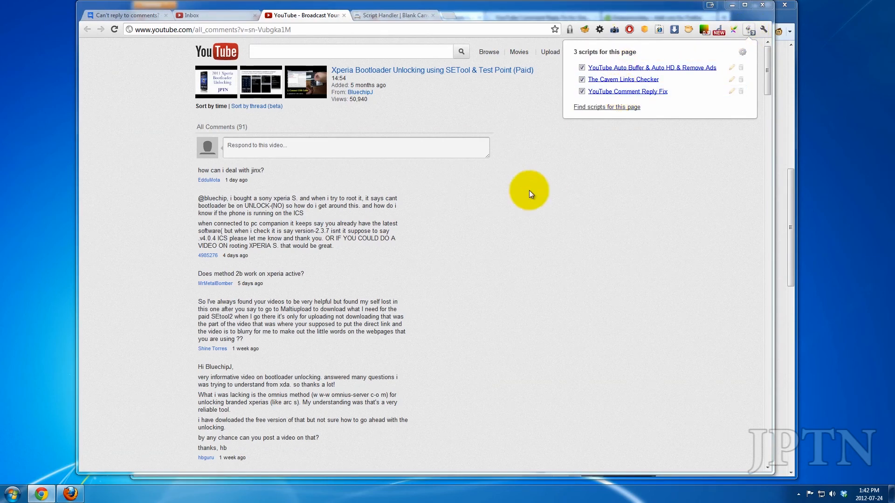
Reply to the jinx comment so a reply box opens under it
{"action": "left_click", "coordinate": [474, 170]}
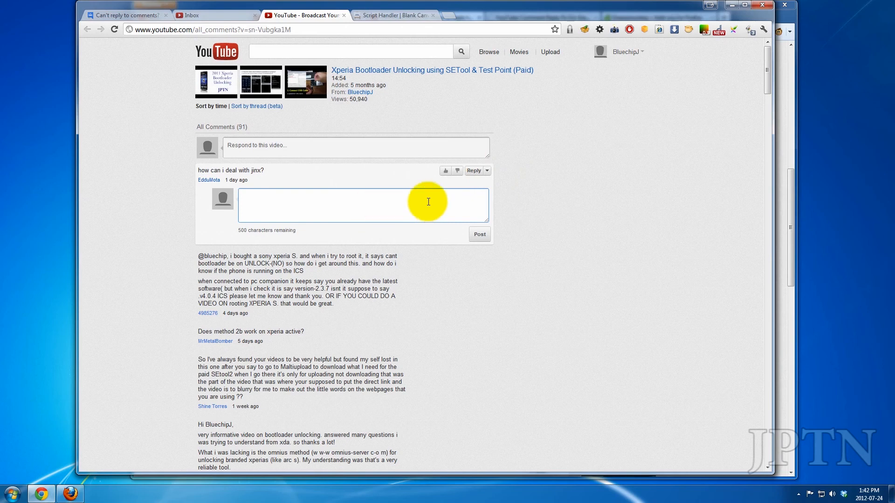
{"action": "mouse_move", "coordinate": [555, 189]}
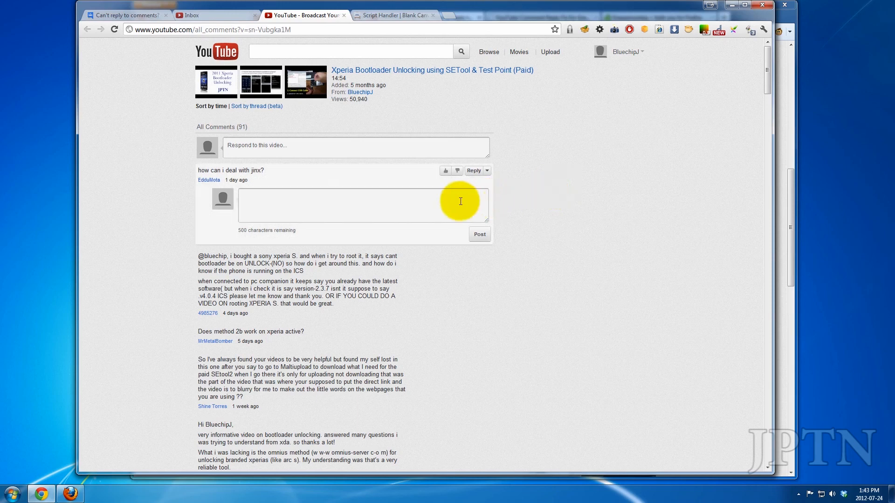
{"action": "left_click", "coordinate": [363, 205]}
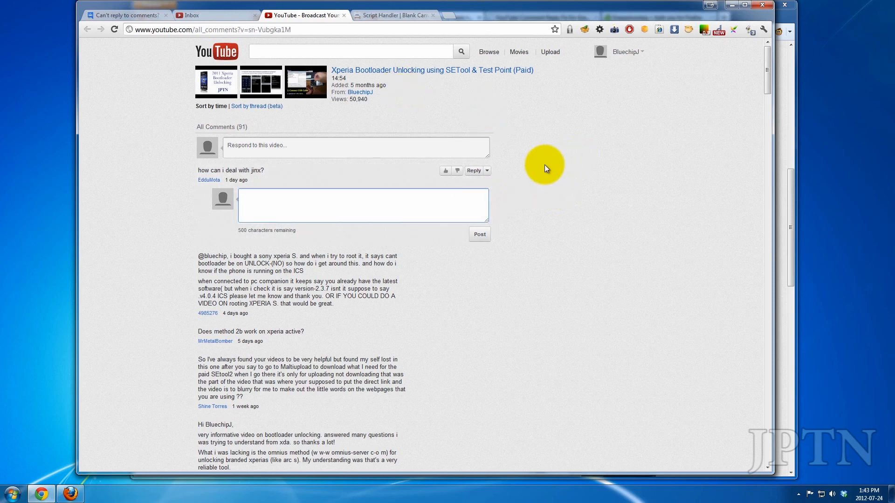